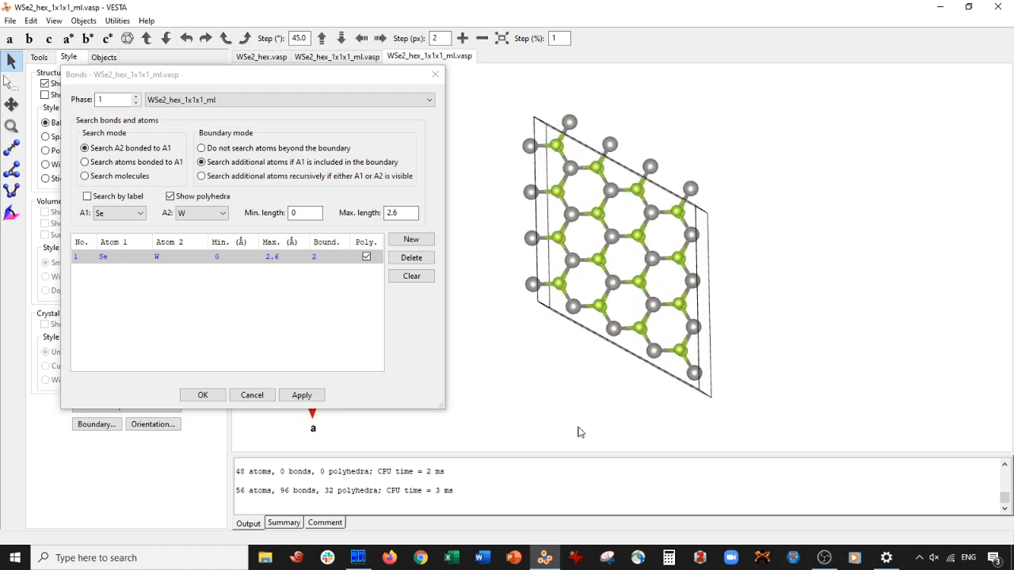
# - Apply the Se–W bond search up to 2.6 Å, showing 96 bonds and 32 polyhedra
pyautogui.click(202, 395)
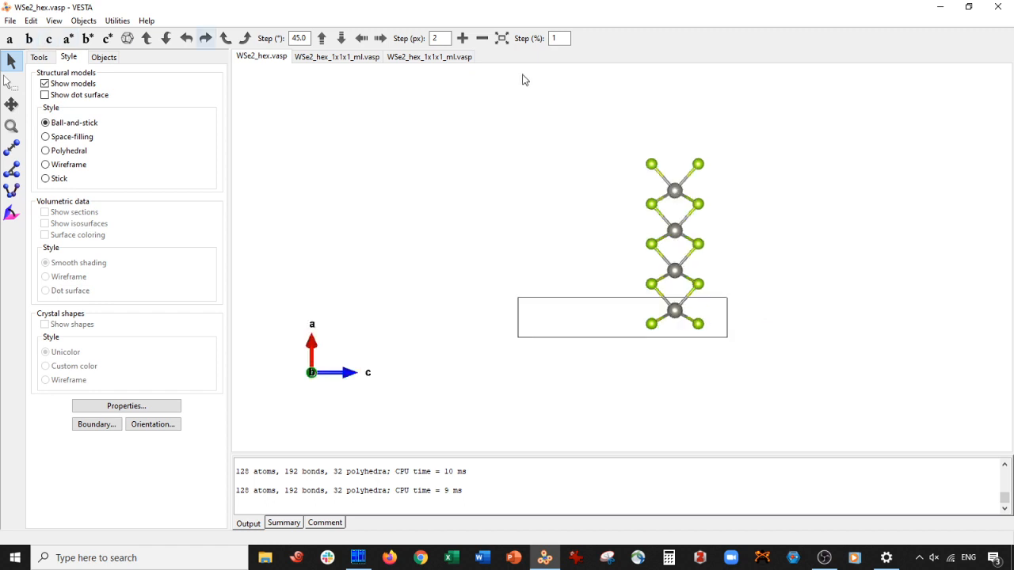
# - View the WSe2_hex_1x1x1_ml monolayer along the a axis: one W with six Se neighbours
pyautogui.click(337, 56)
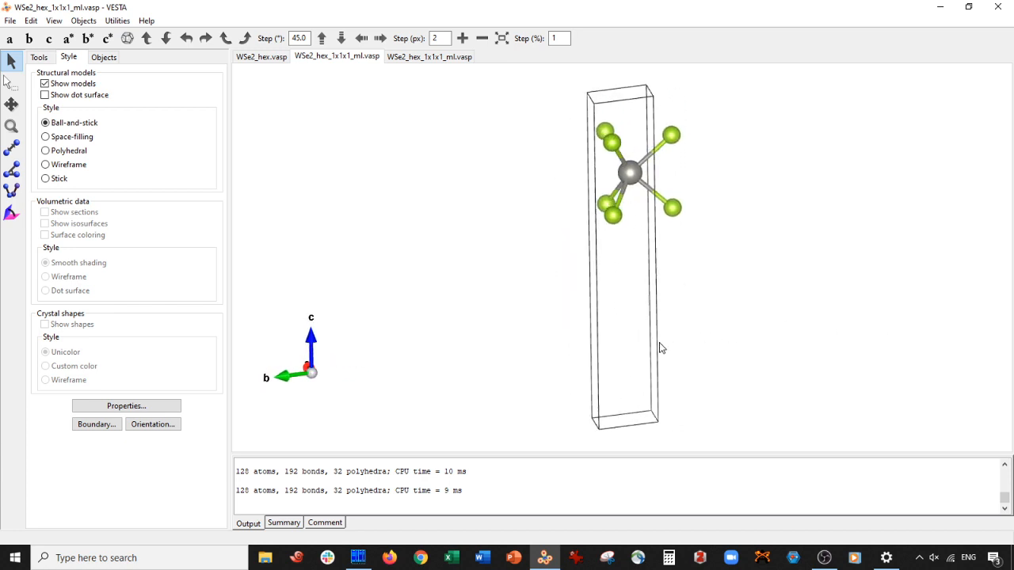